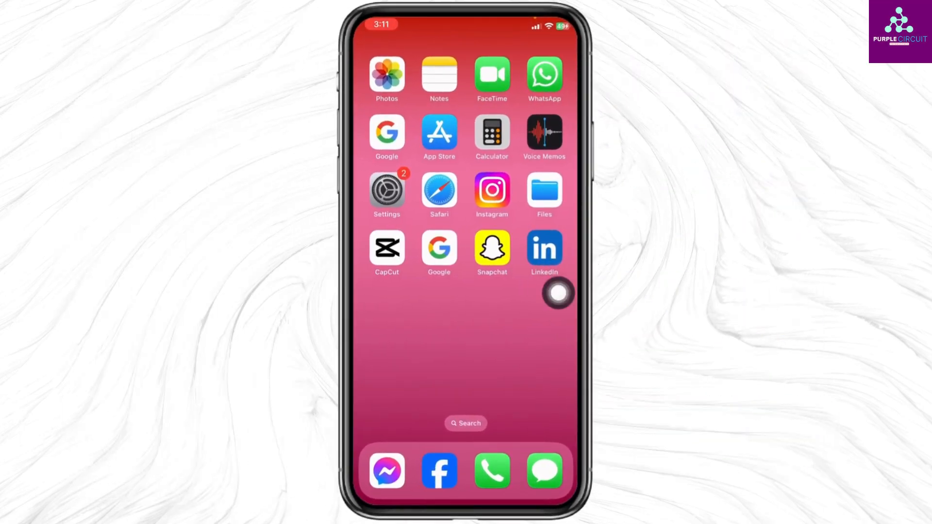
Launch LinkedIn and start a blank post with the audience set to Anyone
left_click(544, 247)
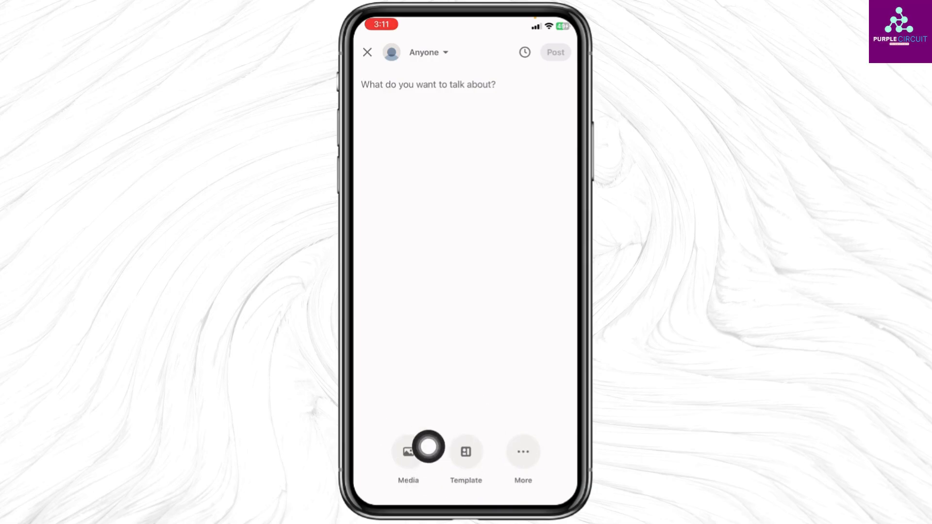
Add a gallery video to the post and turn on English auto captions
left_click(406, 455)
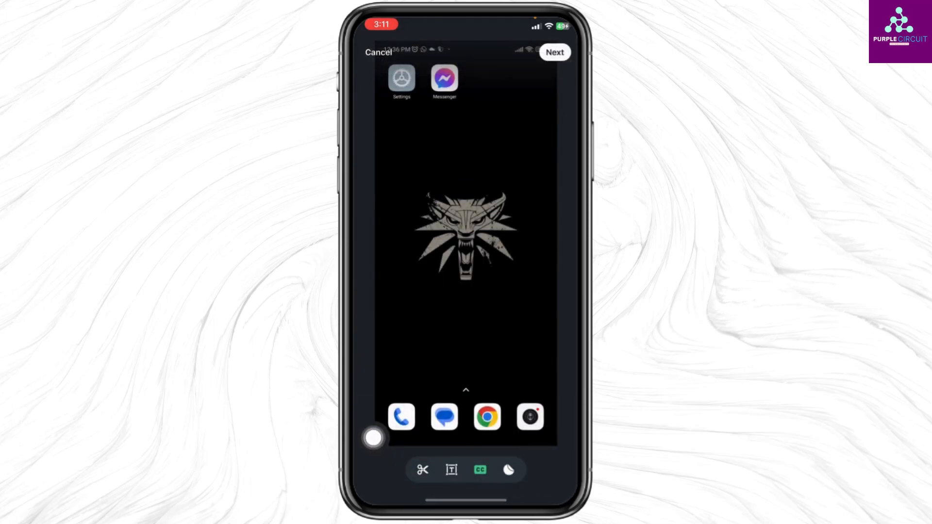
left_click(481, 469)
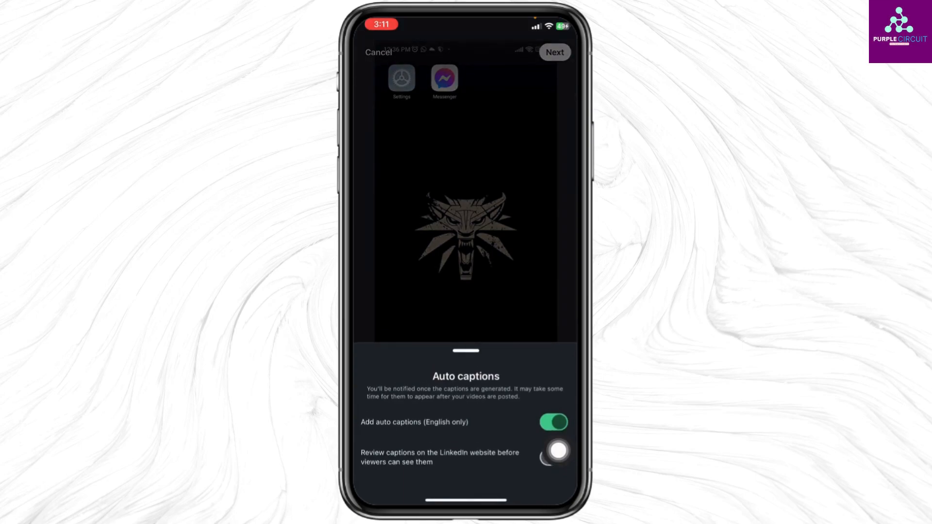